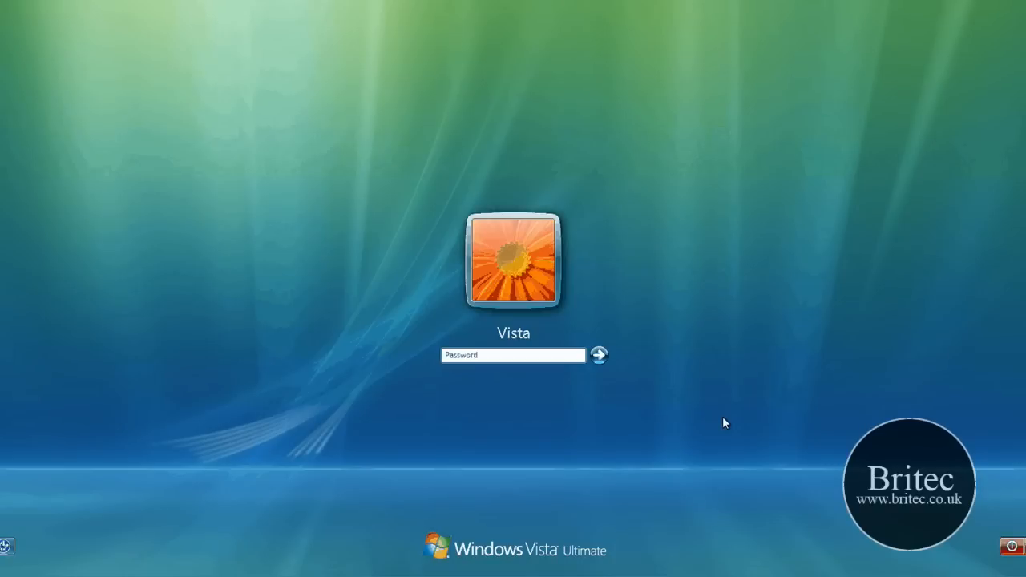
mouse_move(680, 439)
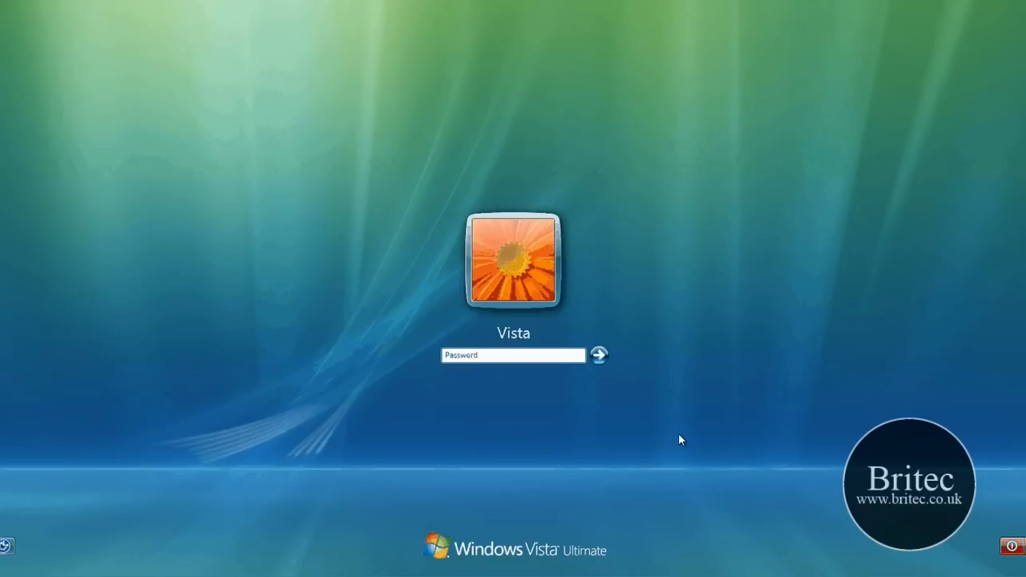
Enter a guessed password for the Vista account and submit it.
left_click(513, 355)
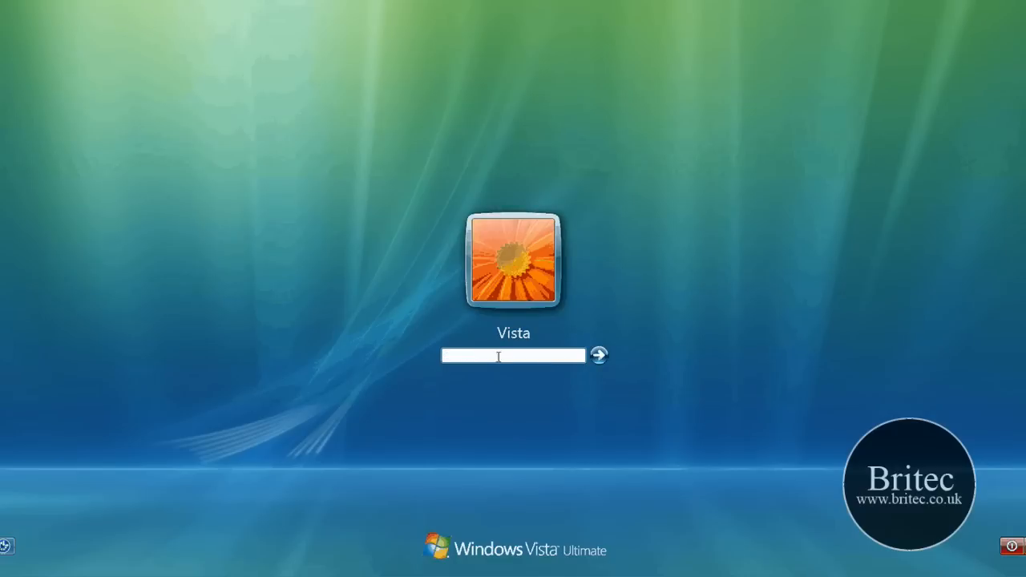
left_click(599, 355)
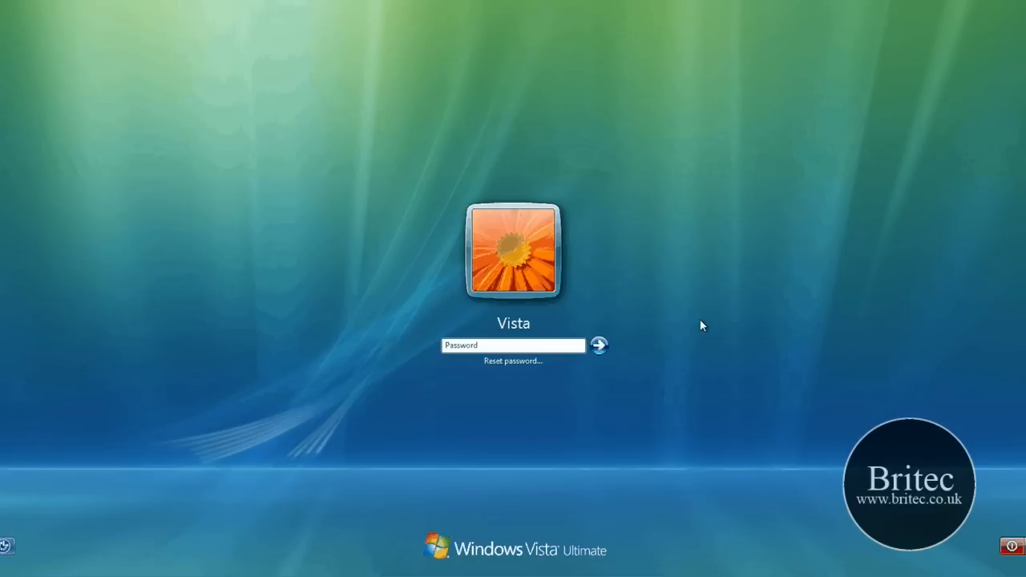
mouse_move(721, 530)
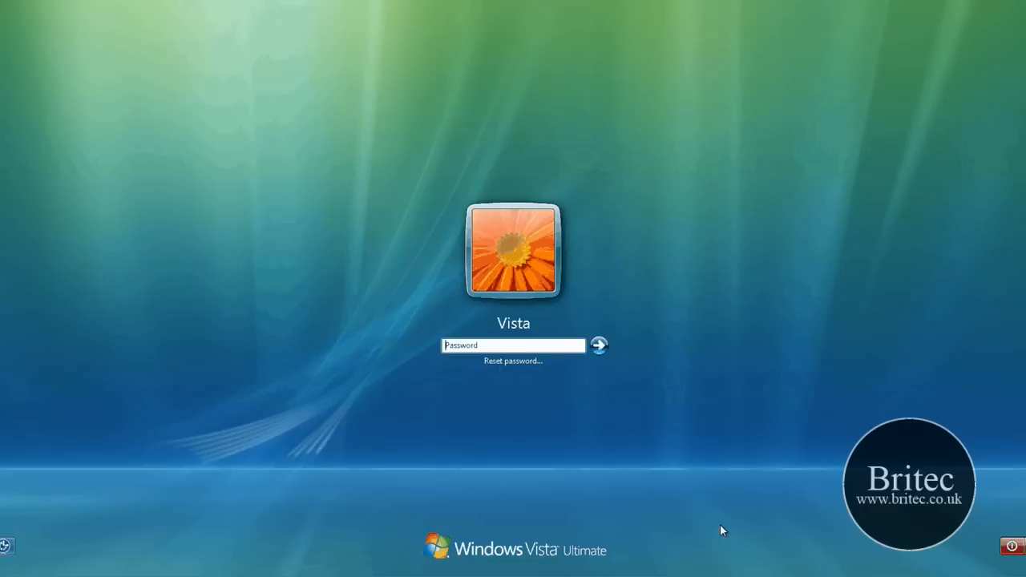
mouse_move(715, 455)
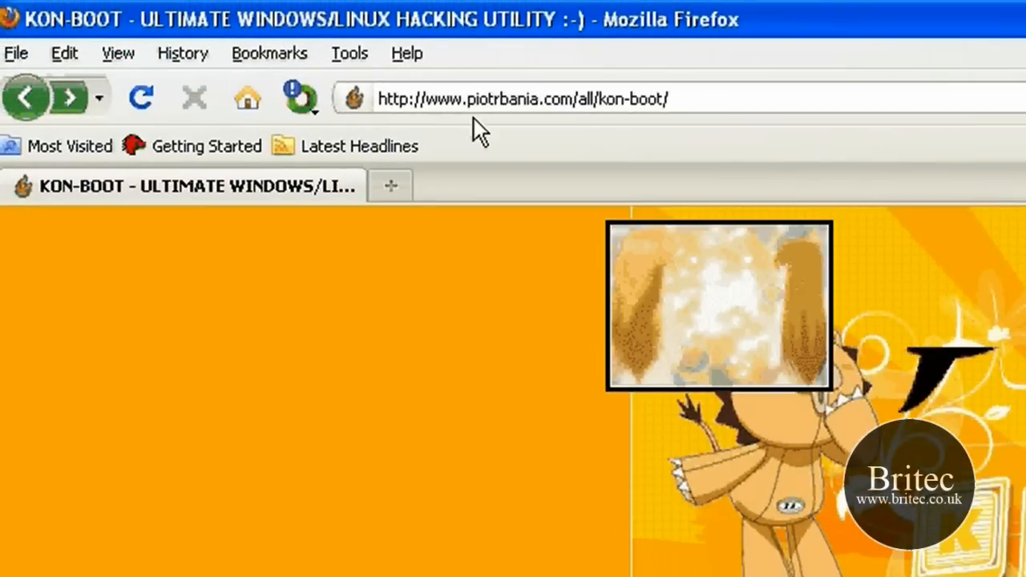
Read the Kon-Boot page's About, tested Windows versions and usage sections.
left_click(521, 99)
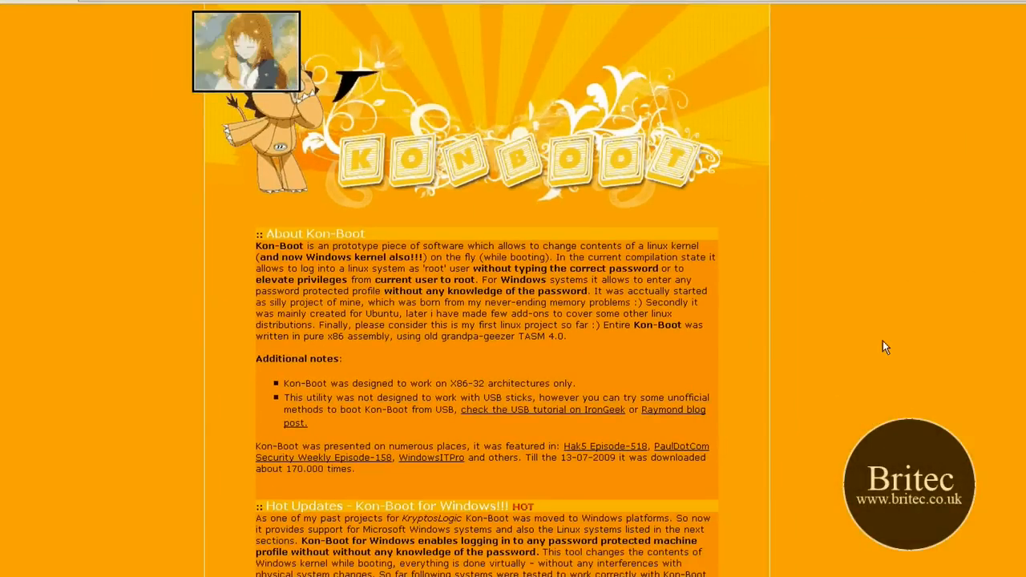
scroll("down", 3)
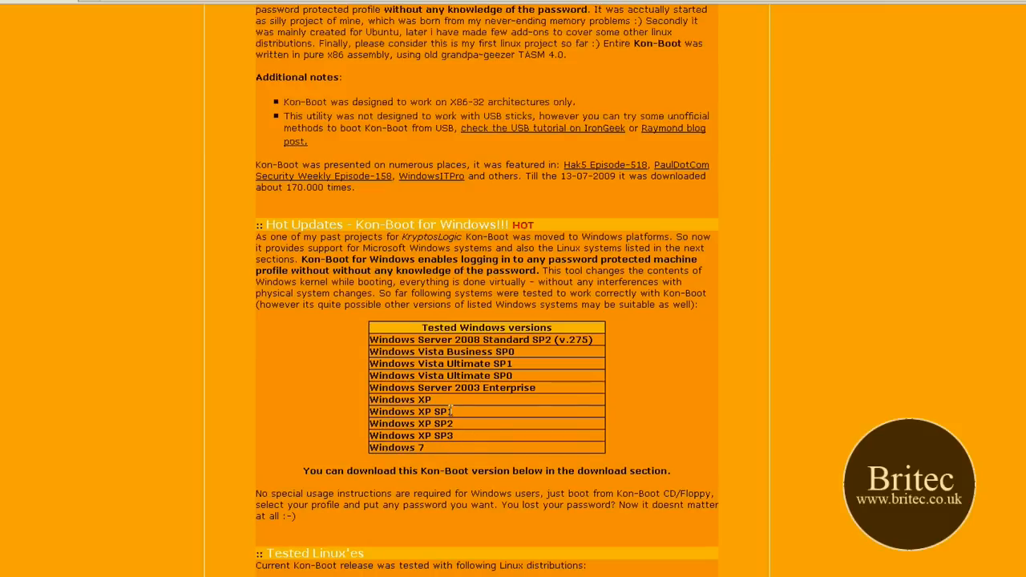
mouse_move(608, 388)
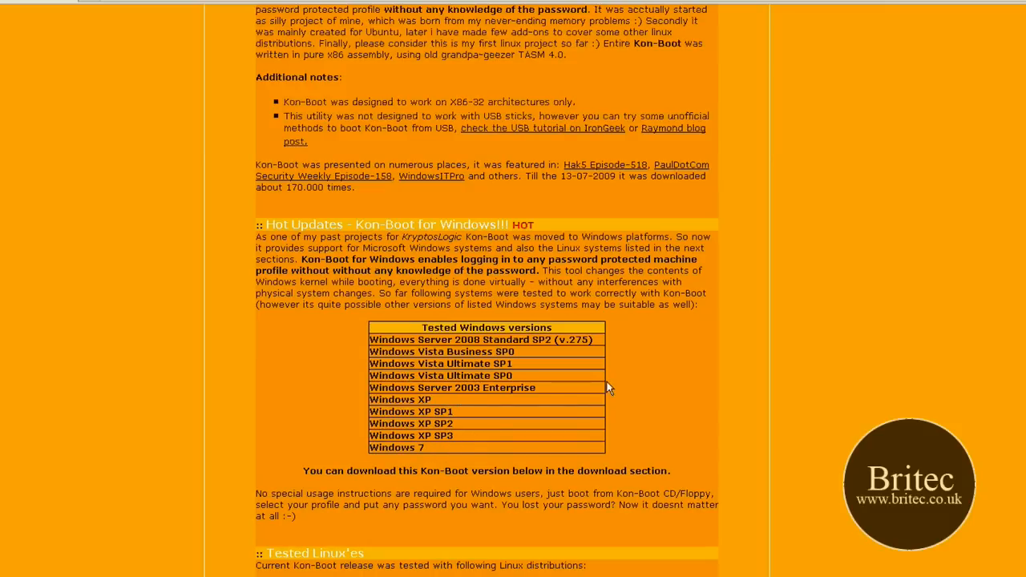
scroll("down", 3)
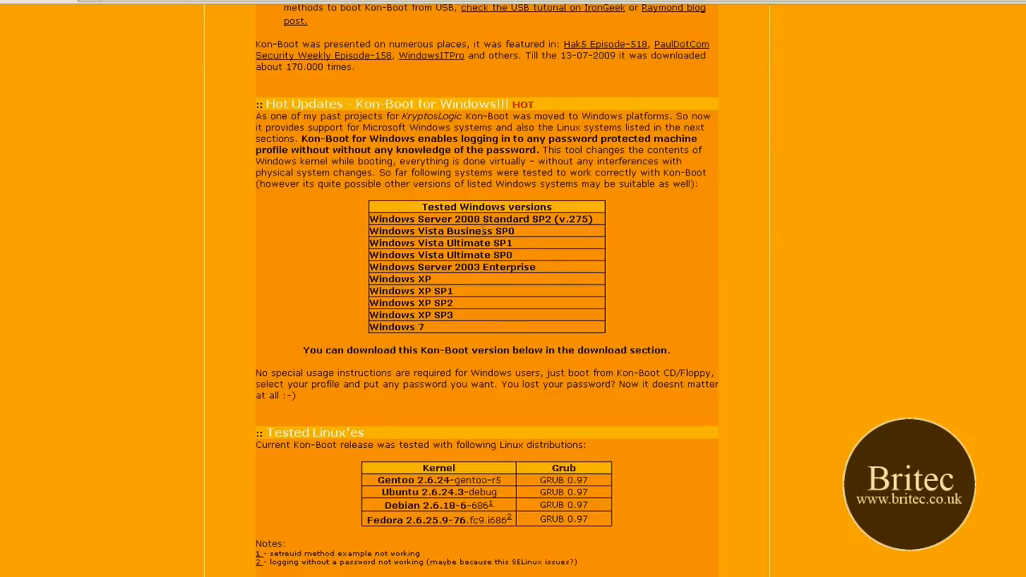
scroll("down", 3)
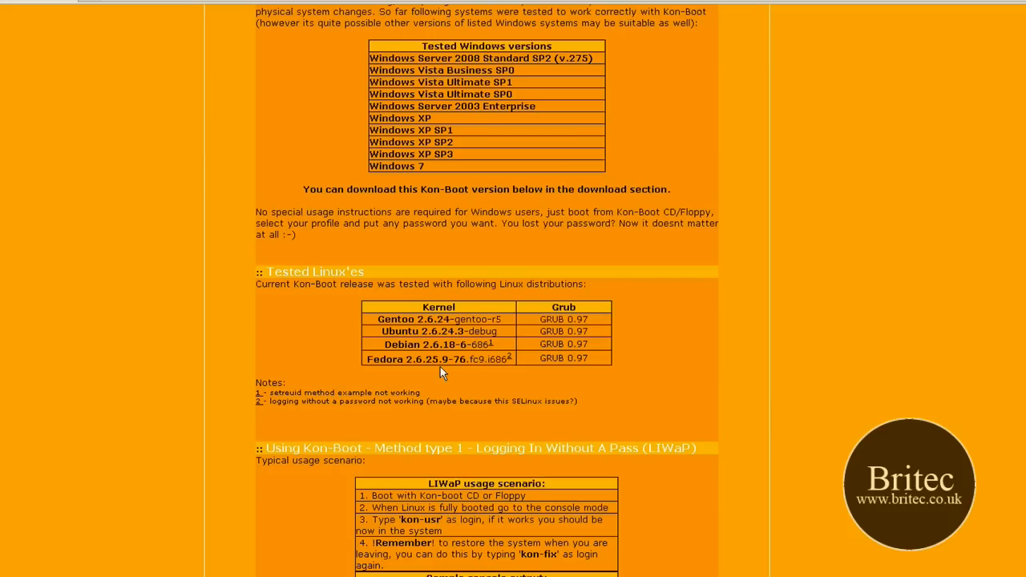
scroll("down", 3)
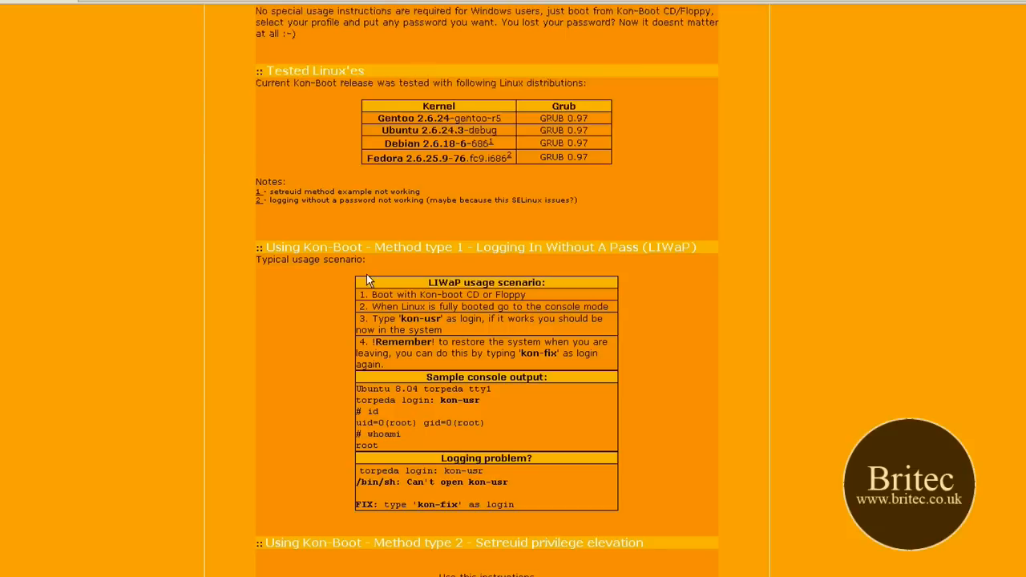
scroll("down", 3)
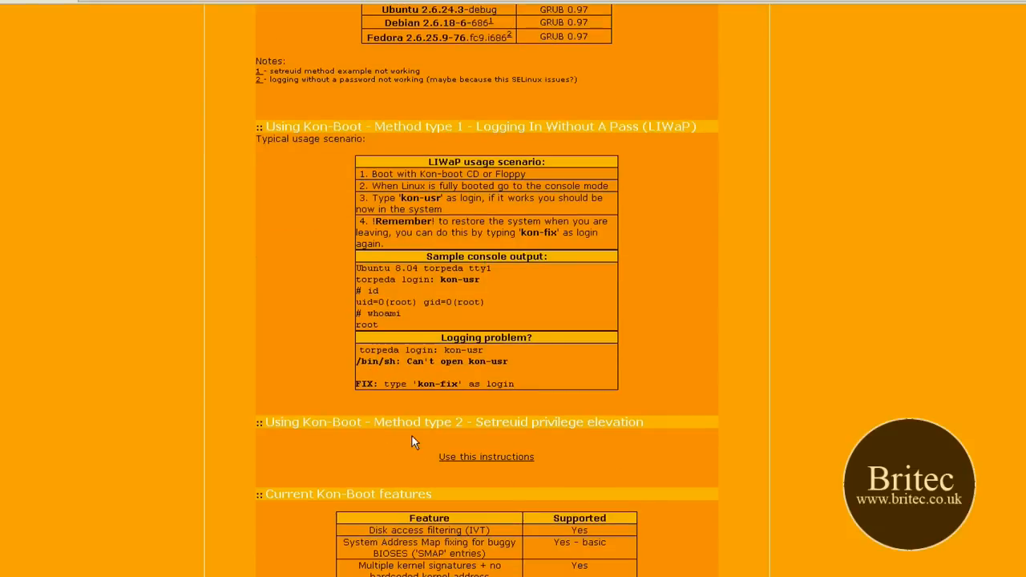
scroll("down", 3)
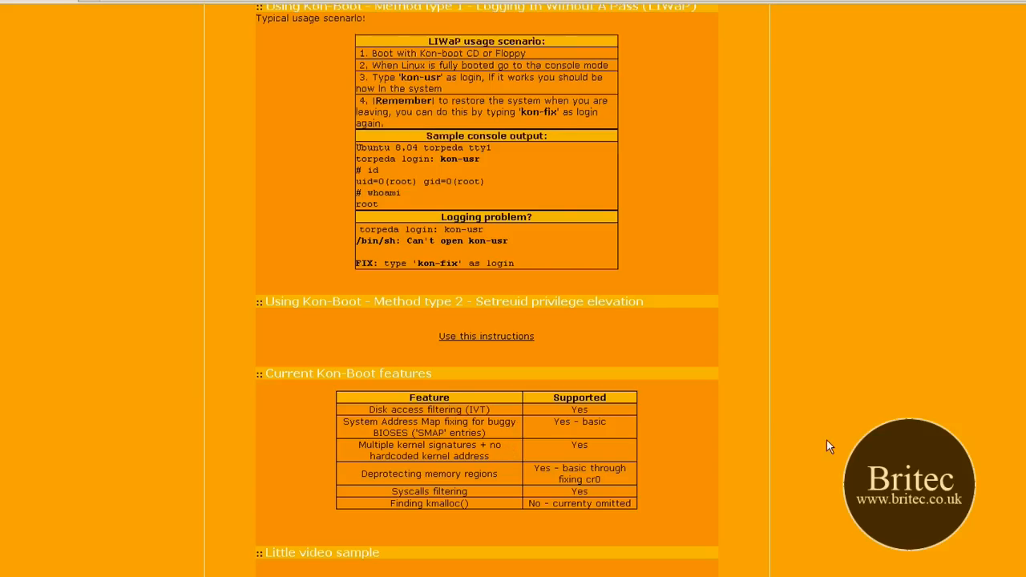
scroll("up", 3)
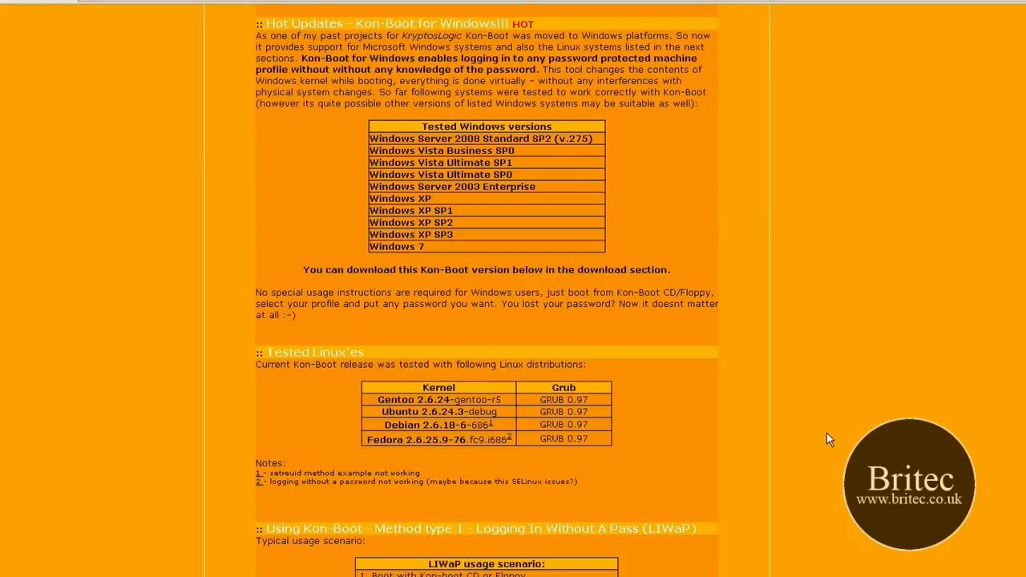
scroll("up", 3)
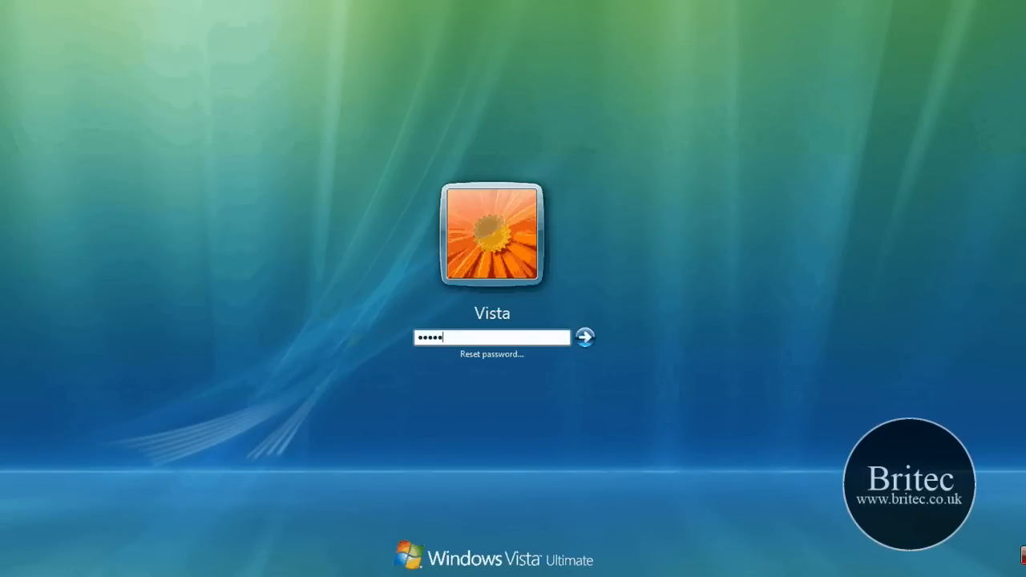
Submit a wrong password, dismiss the error, and shut down Vista.
left_click(586, 336)
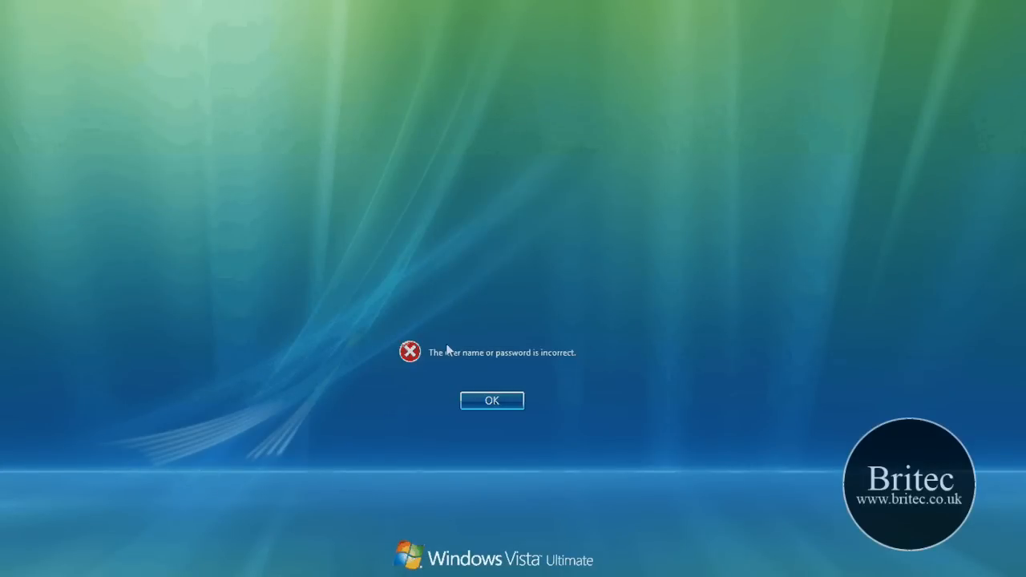
left_click(491, 400)
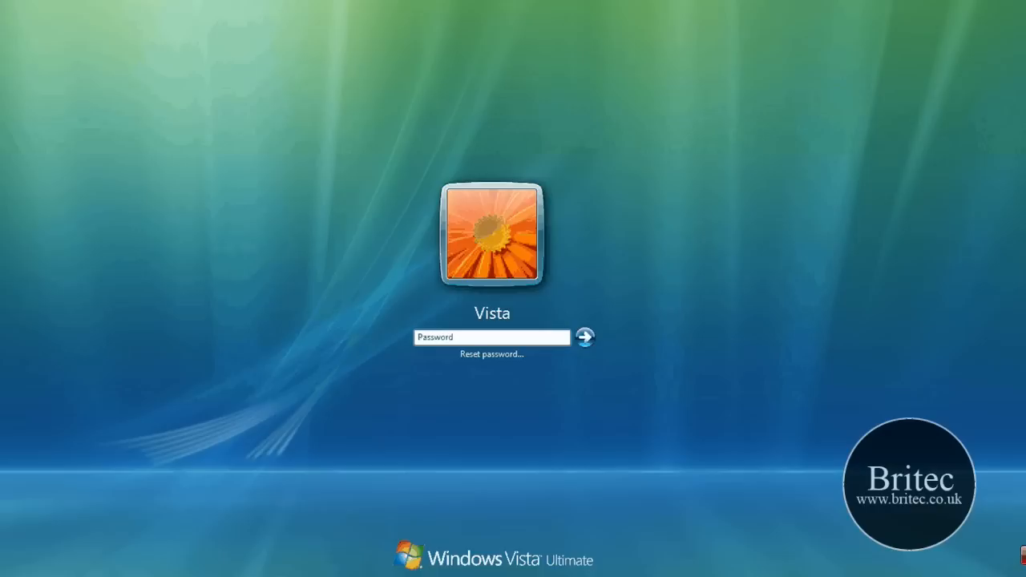
mouse_move(589, 425)
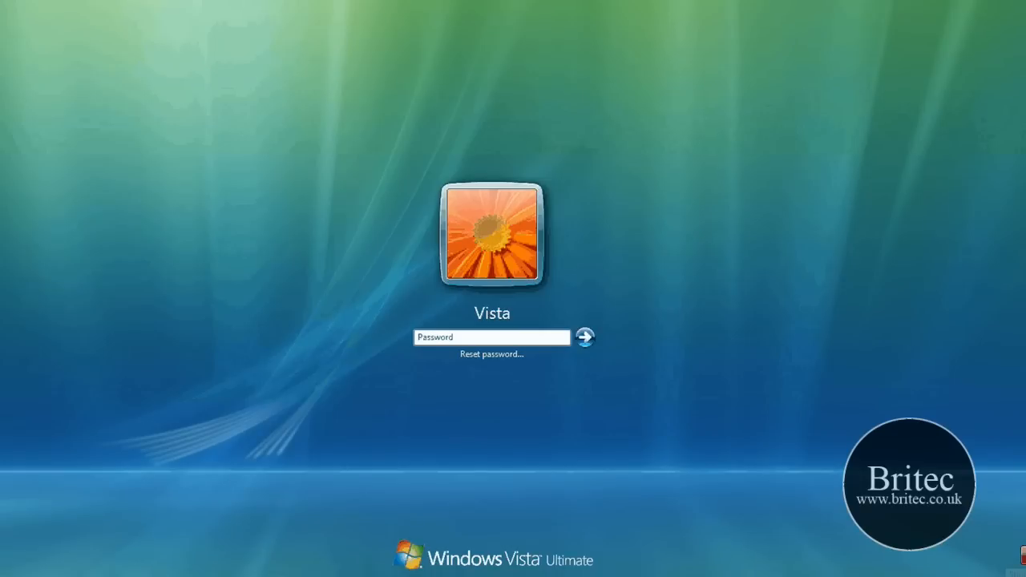
left_click(1016, 562)
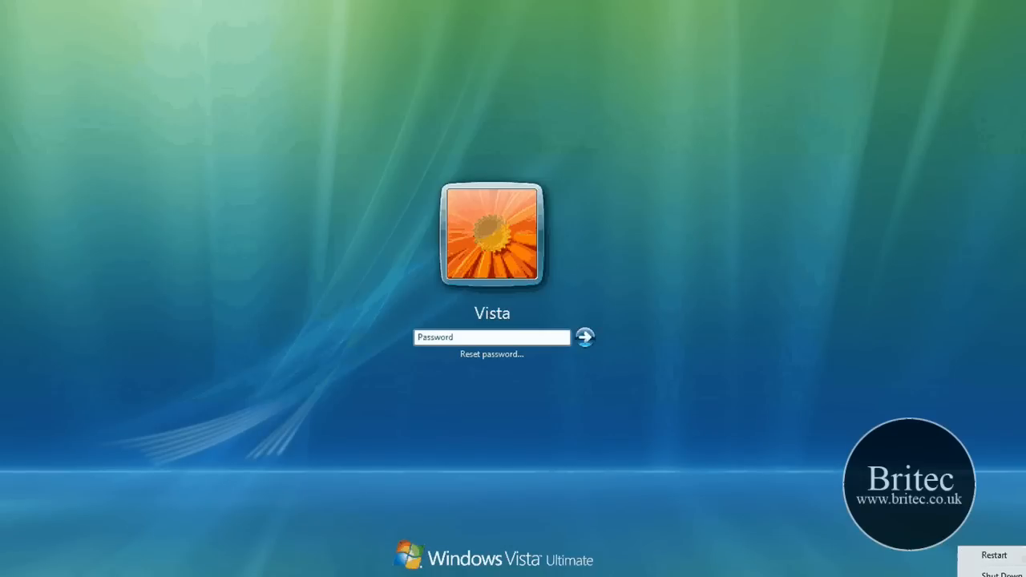
left_click(991, 570)
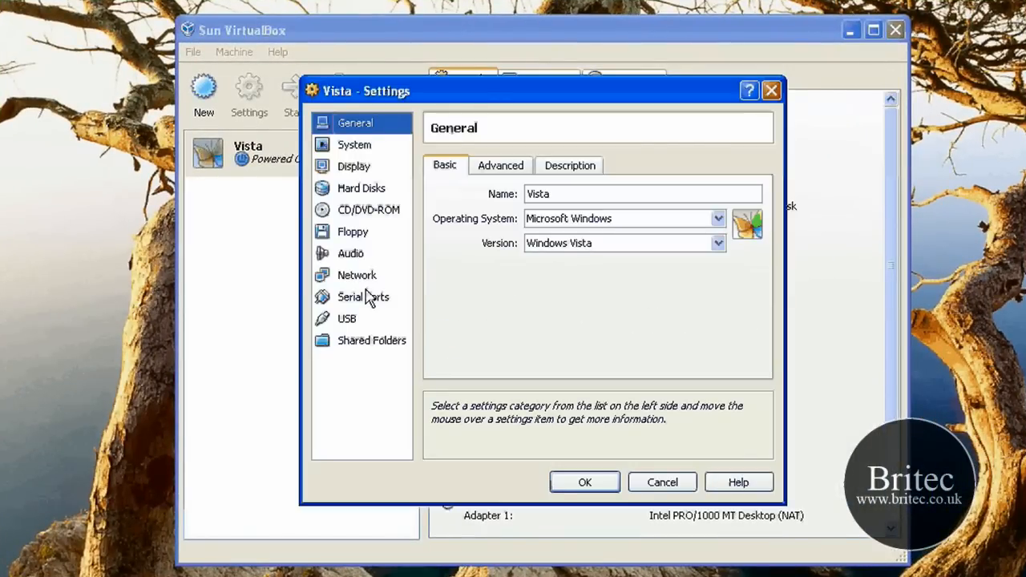
Mount CD-konboot-v1.1-2in1.iso in the Vista machine's CD/DVD-ROM settings.
left_click(368, 209)
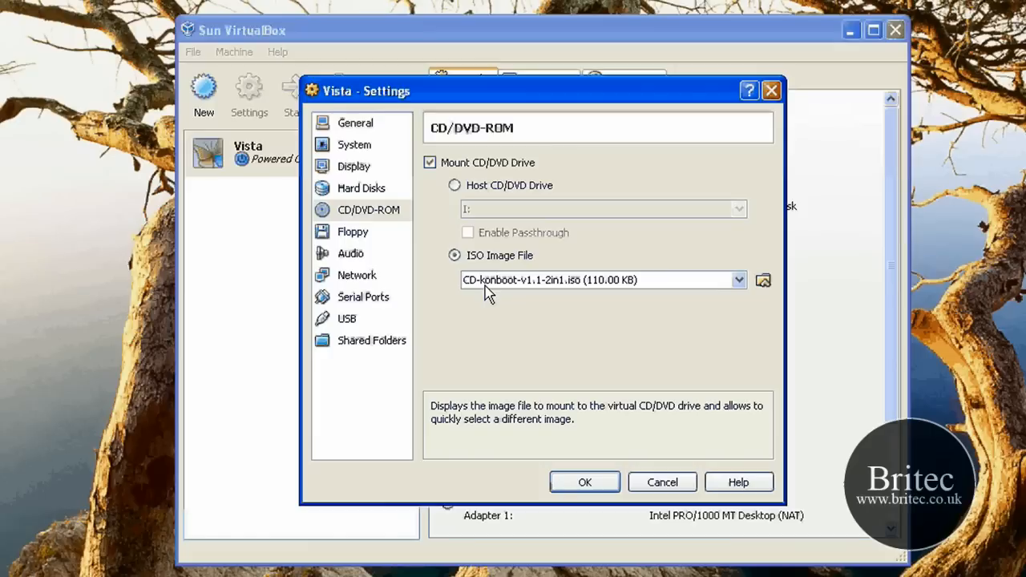
left_click(585, 482)
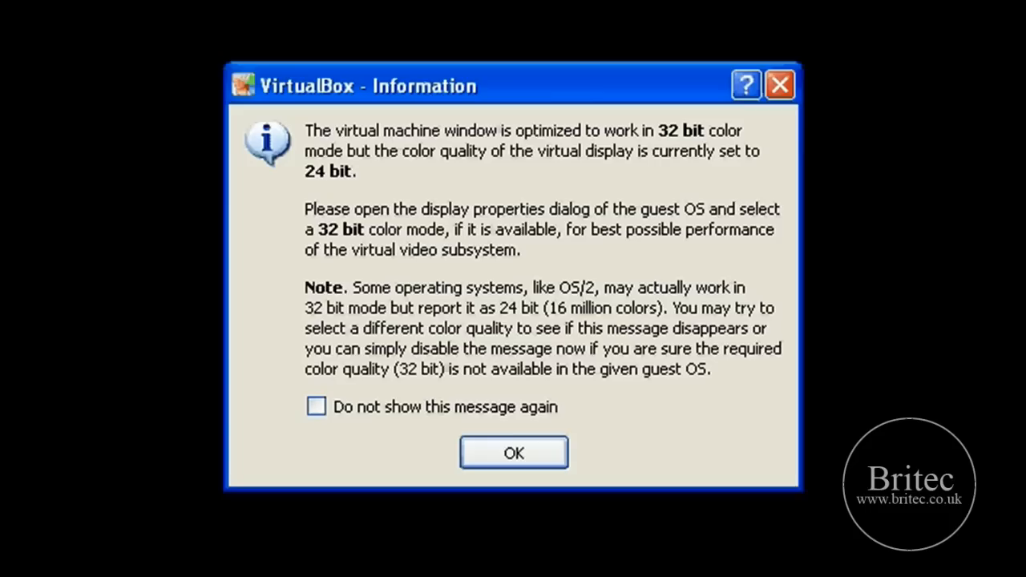
Dismiss the VirtualBox 32-bit colour depth information dialog.
left_click(514, 453)
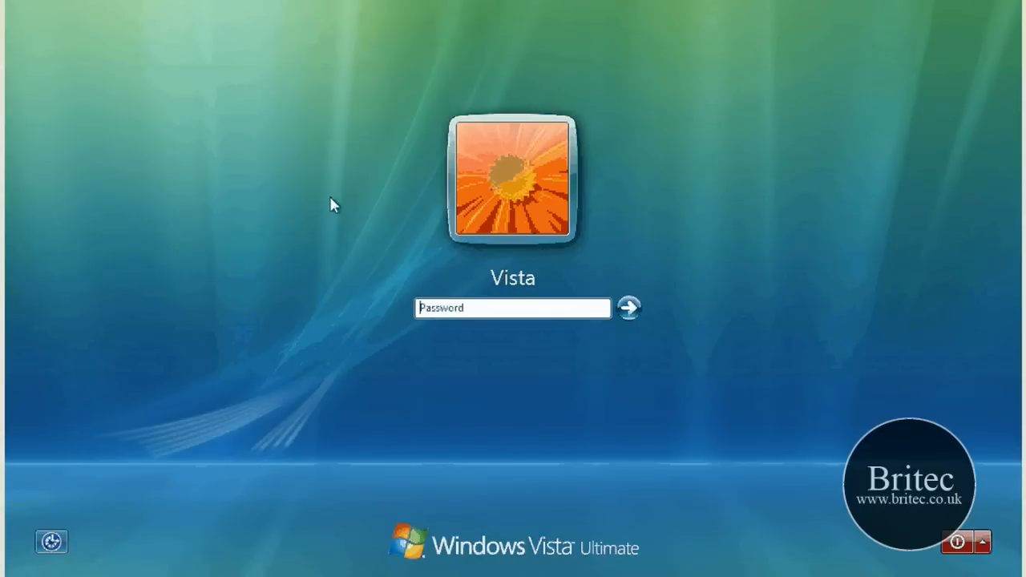
mouse_move(696, 155)
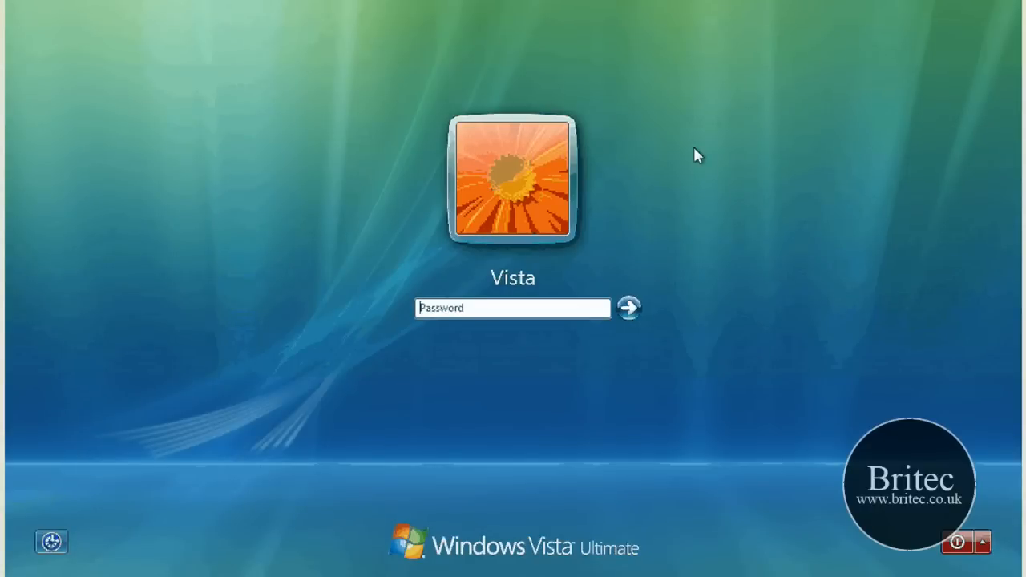
Enter any password in the Vista account's password box.
left_click(629, 308)
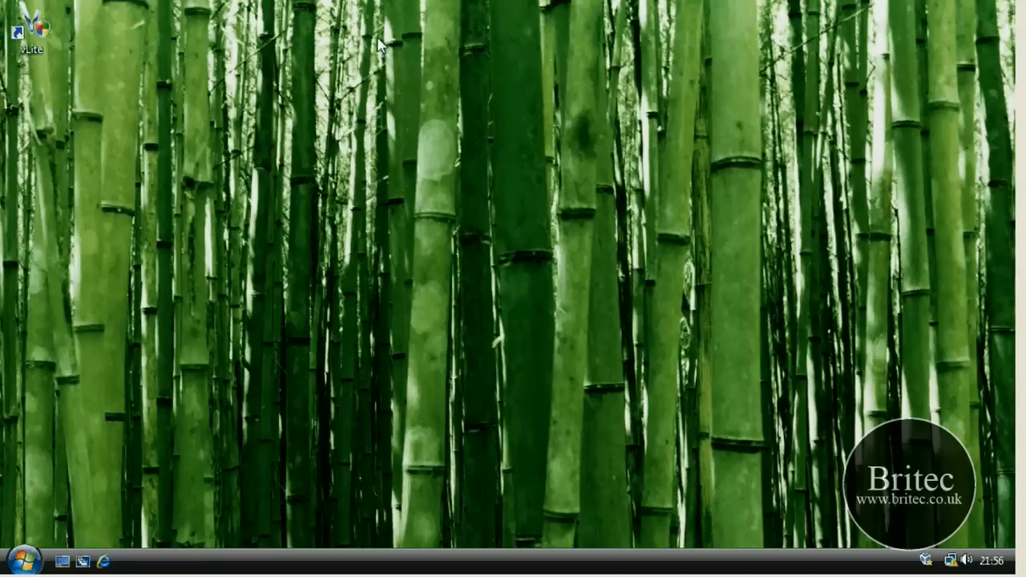
mouse_move(426, 25)
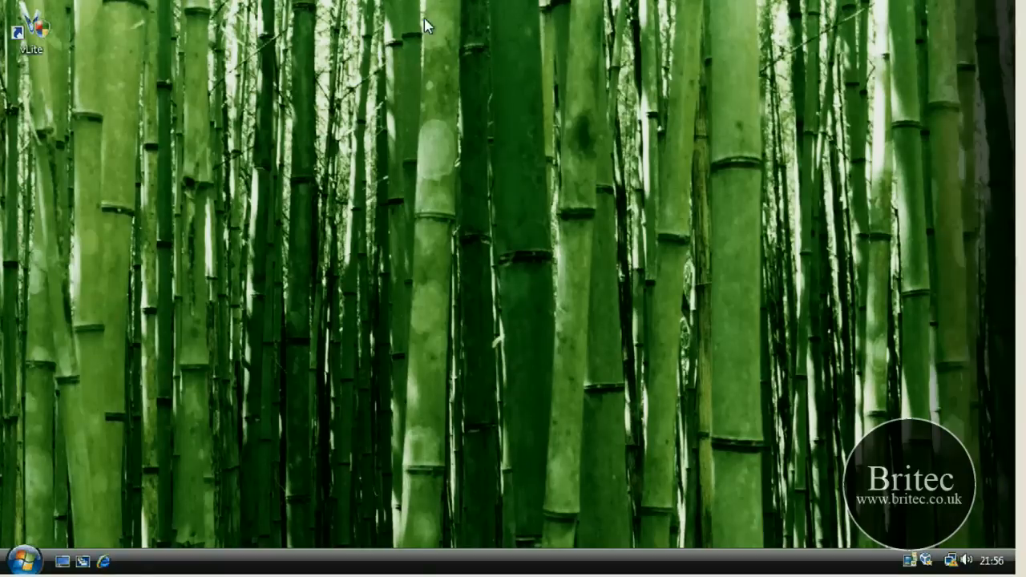